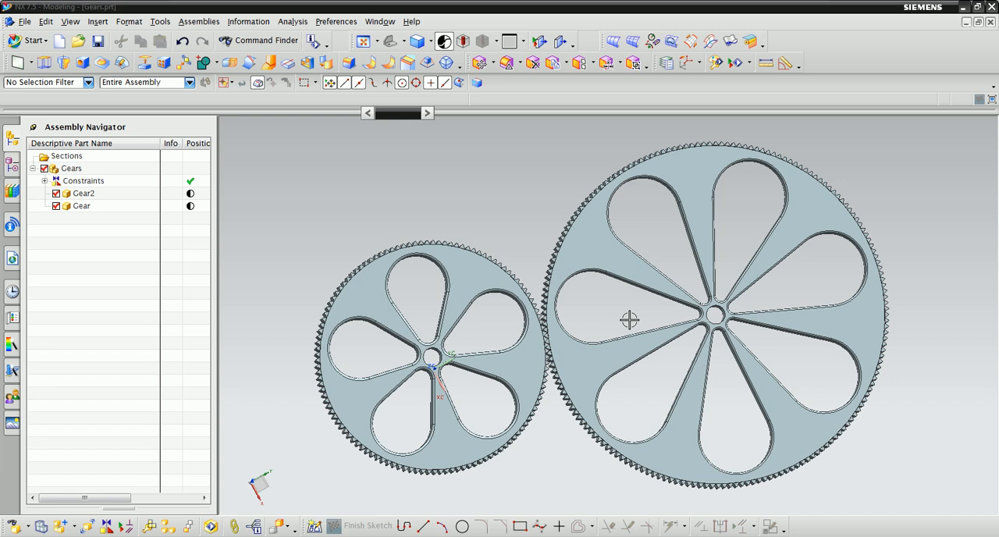
Select the Gear part and enter the Motion Simulation application.
click(81, 206)
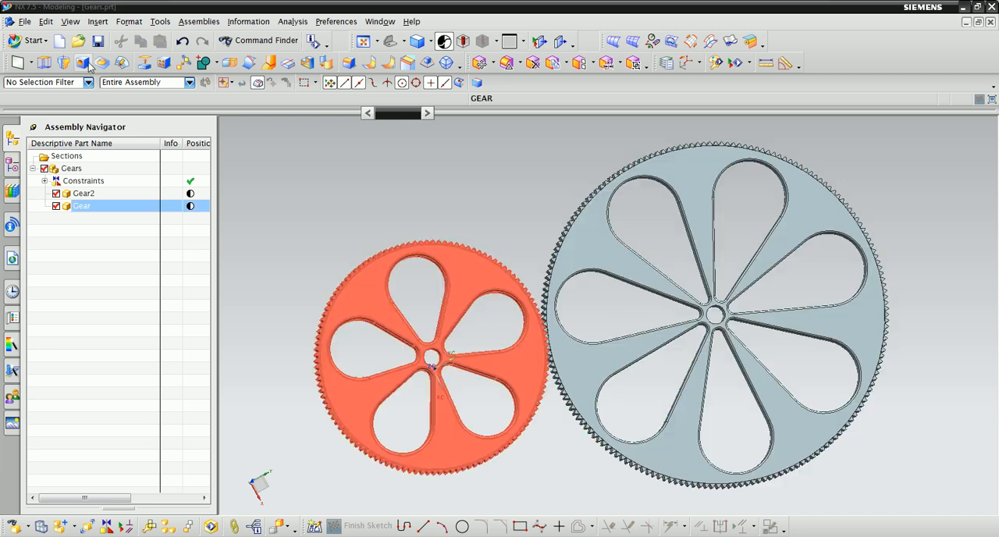
click(34, 40)
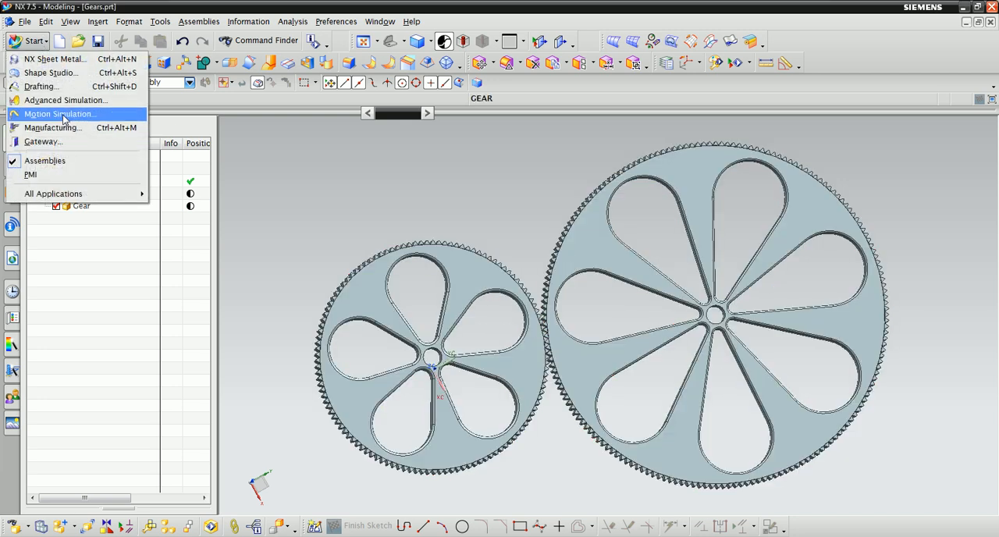
click(60, 114)
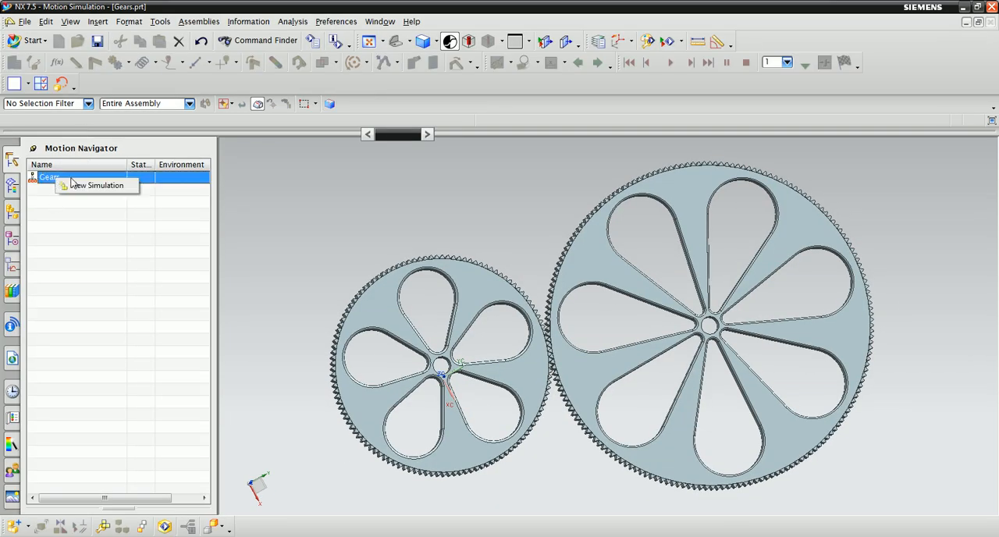
Create new simulation motion_1 with the Dynamics environment and confirm its setup.
click(97, 184)
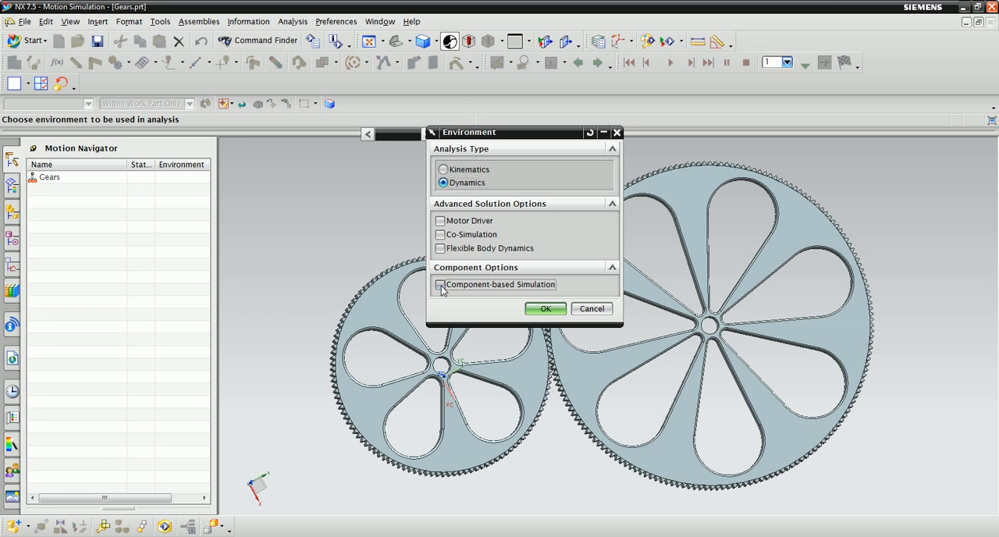
click(545, 309)
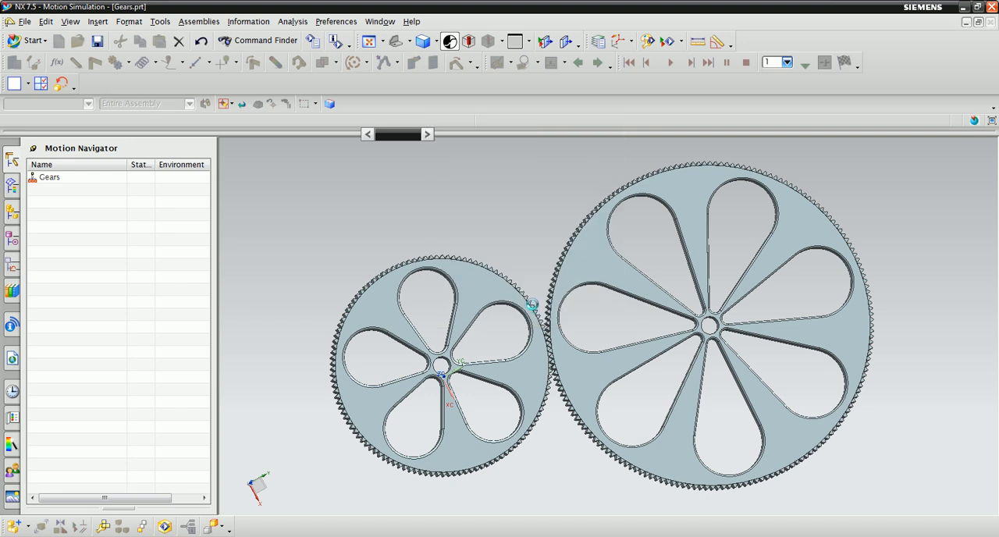
click(102, 40)
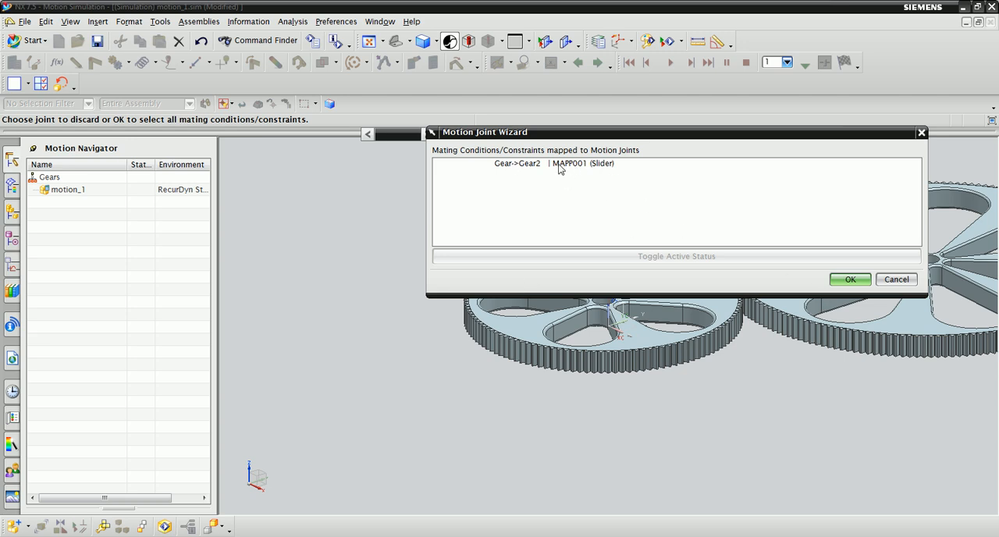
mouse_move(778, 293)
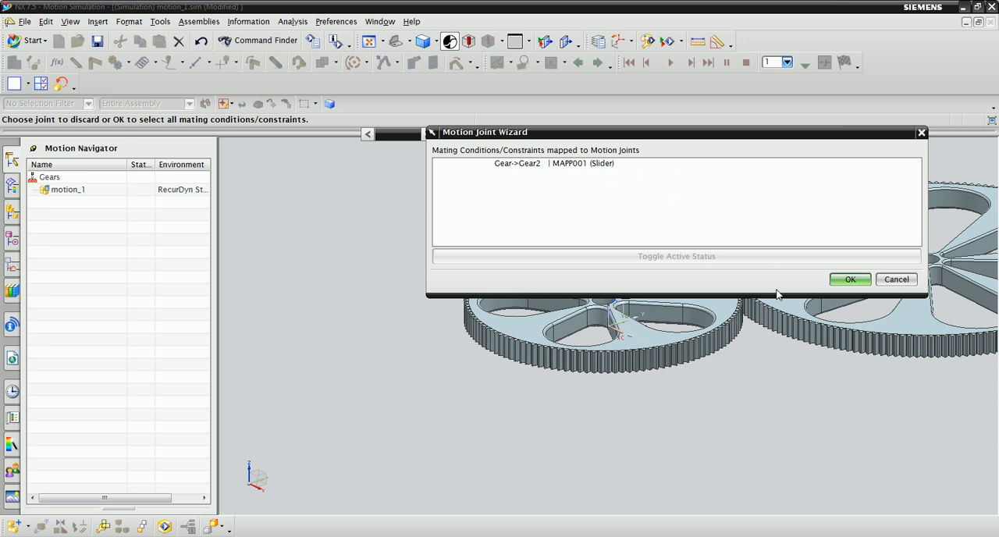
Accept the joint wizard, decline grounding GEAR, delete joint J001 and show links GEAR and GEAR2.
click(849, 279)
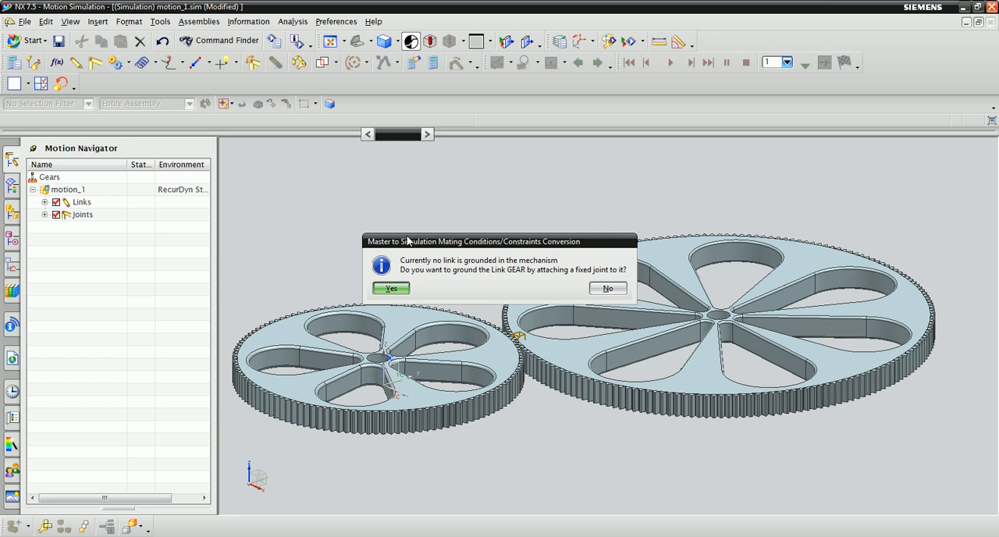
mouse_move(429, 278)
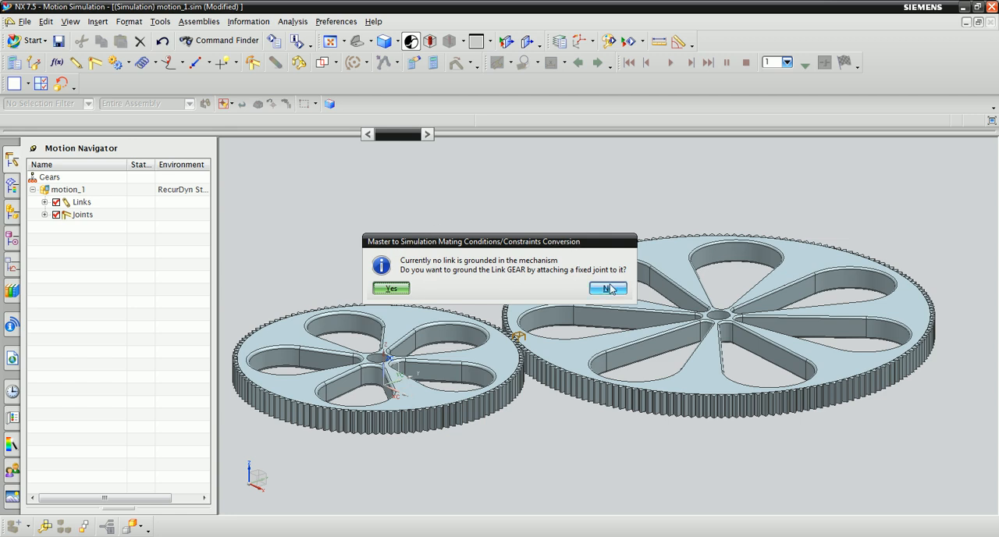
click(607, 287)
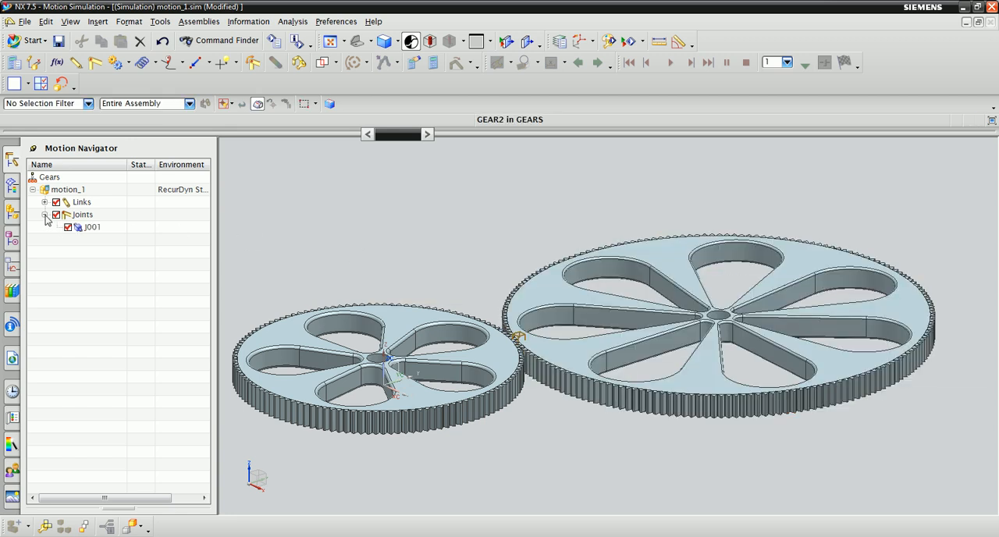
click(45, 216)
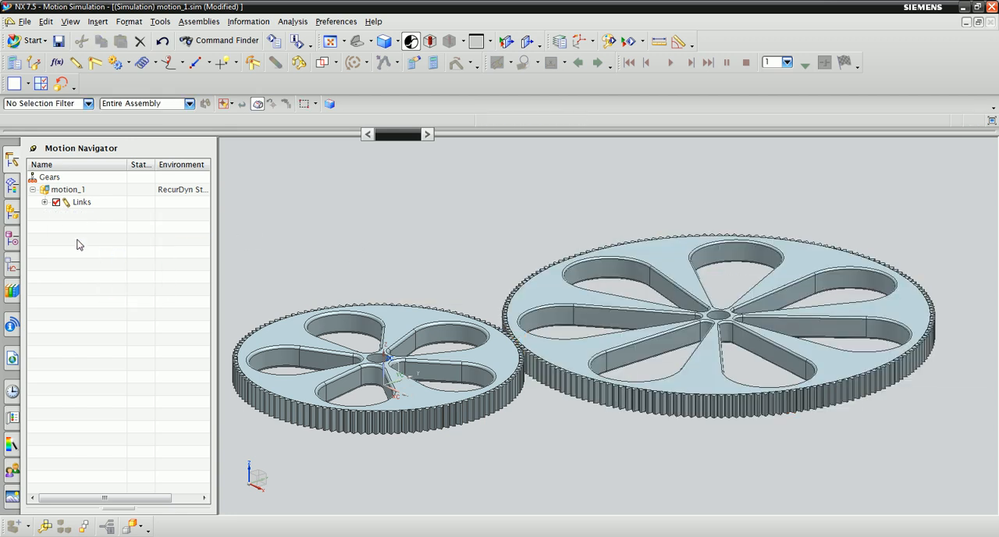
click(44, 202)
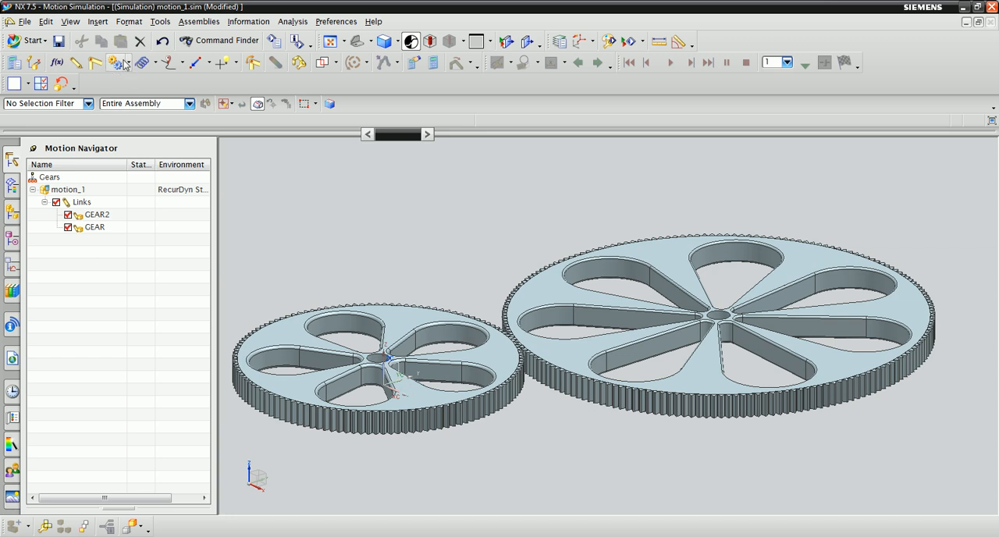
Bring up the Gear coupler definition dialog.
click(116, 62)
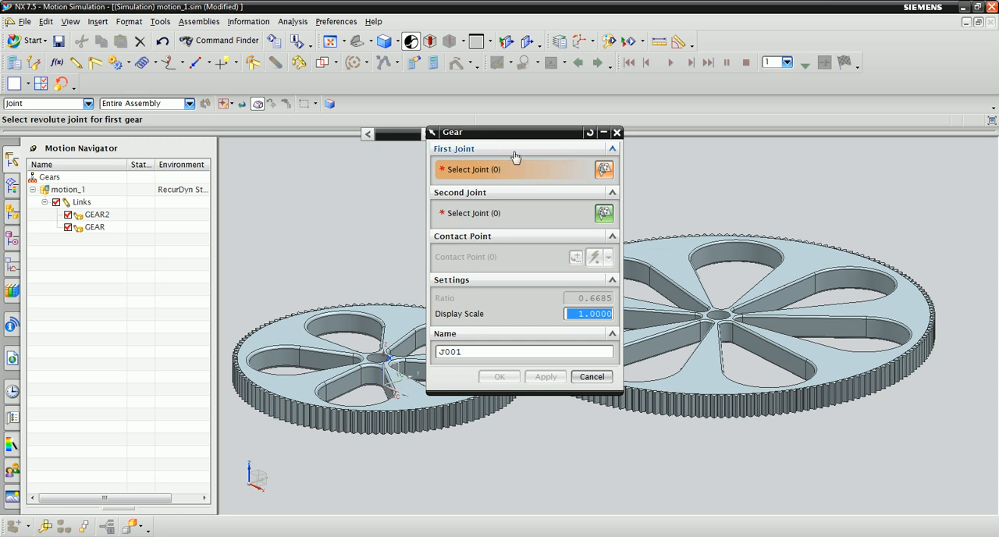
mouse_move(496, 159)
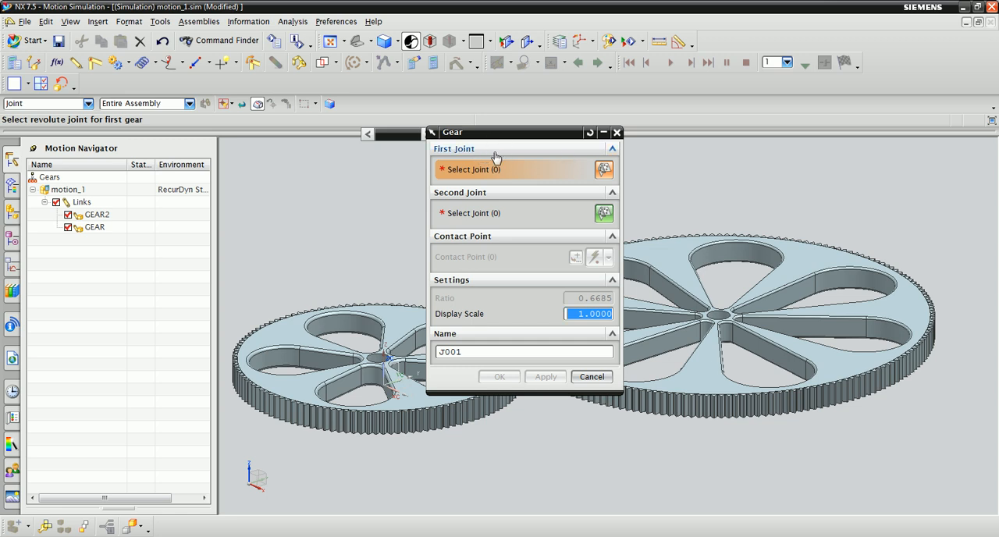
mouse_move(606, 162)
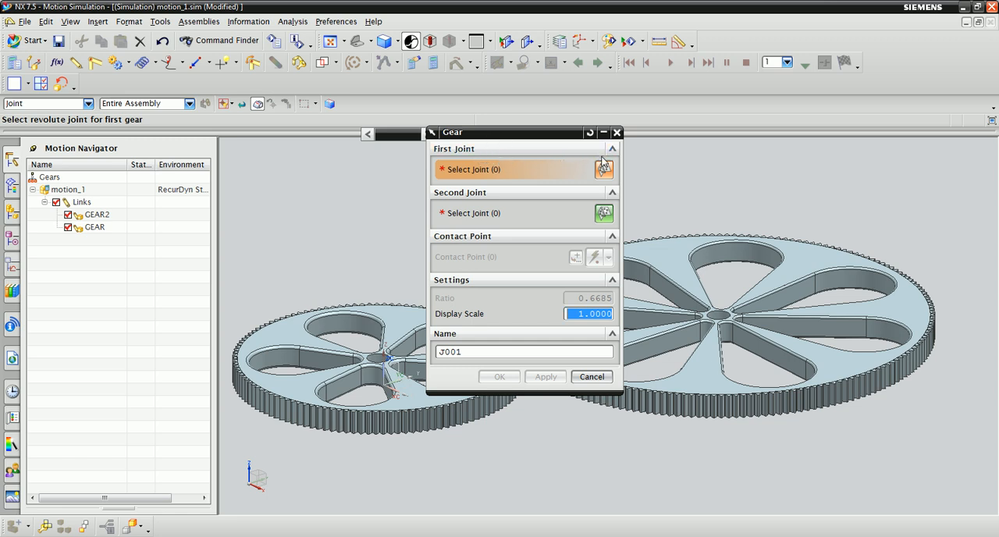
mouse_move(562, 163)
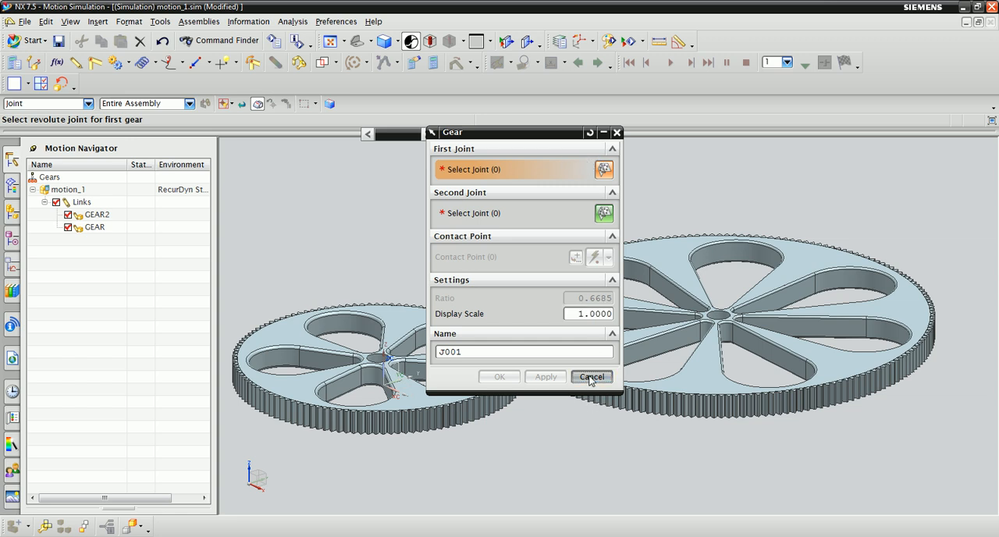
Define a revolute joint on GEAR with origin at the hub centre and edge orientation.
click(592, 378)
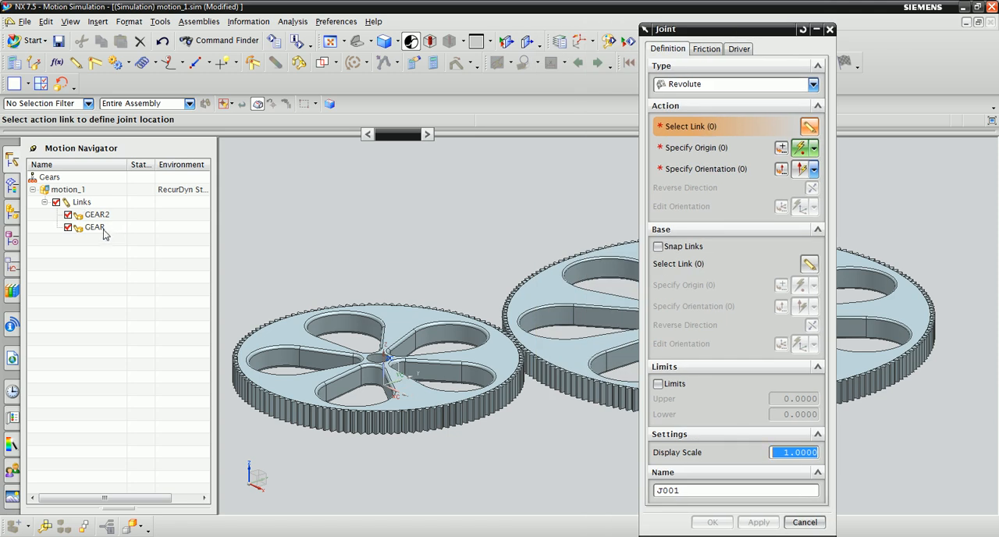
click(95, 228)
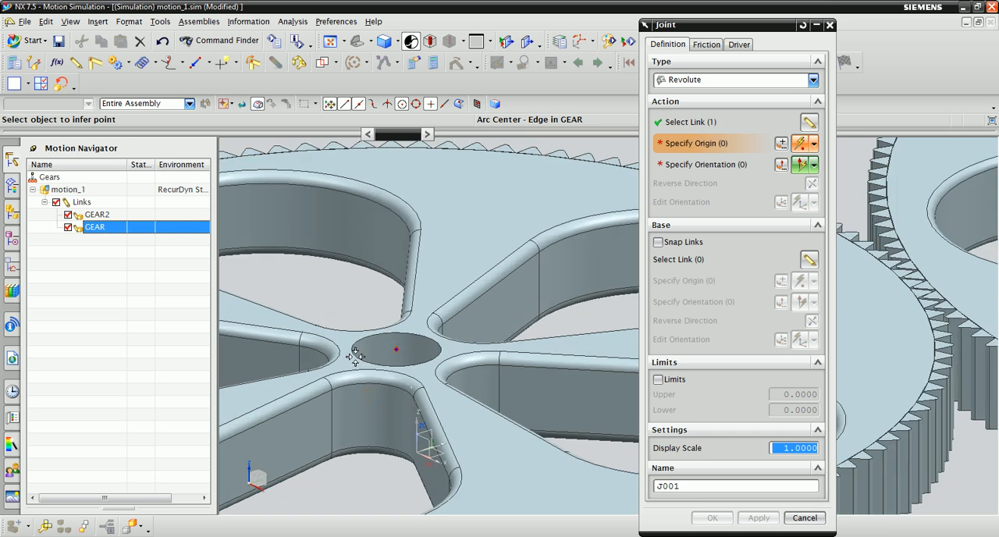
click(353, 355)
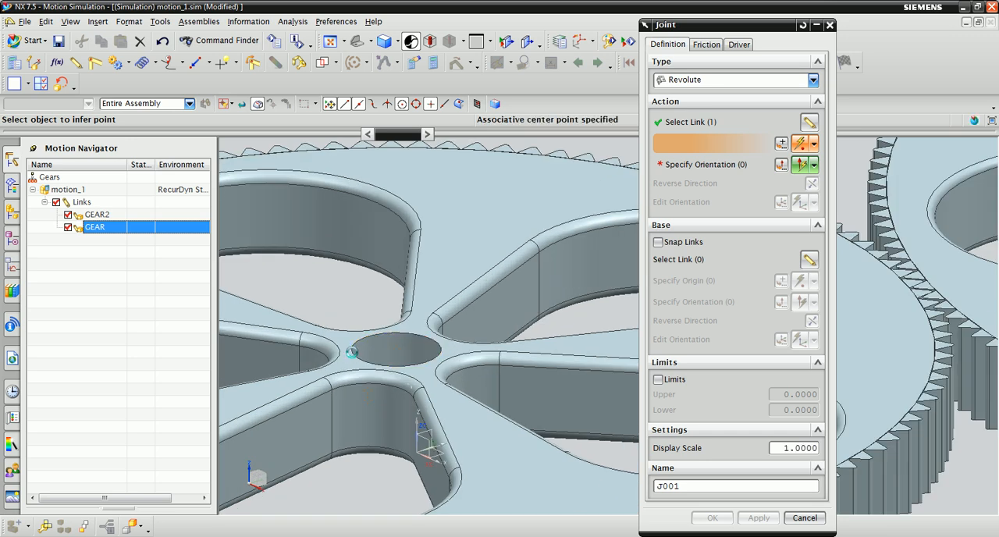
click(356, 353)
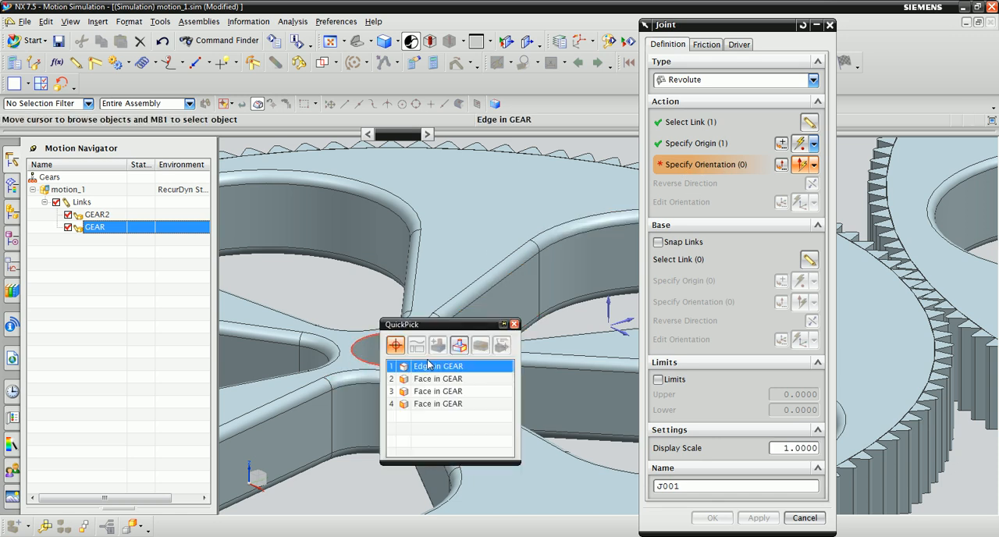
click(434, 366)
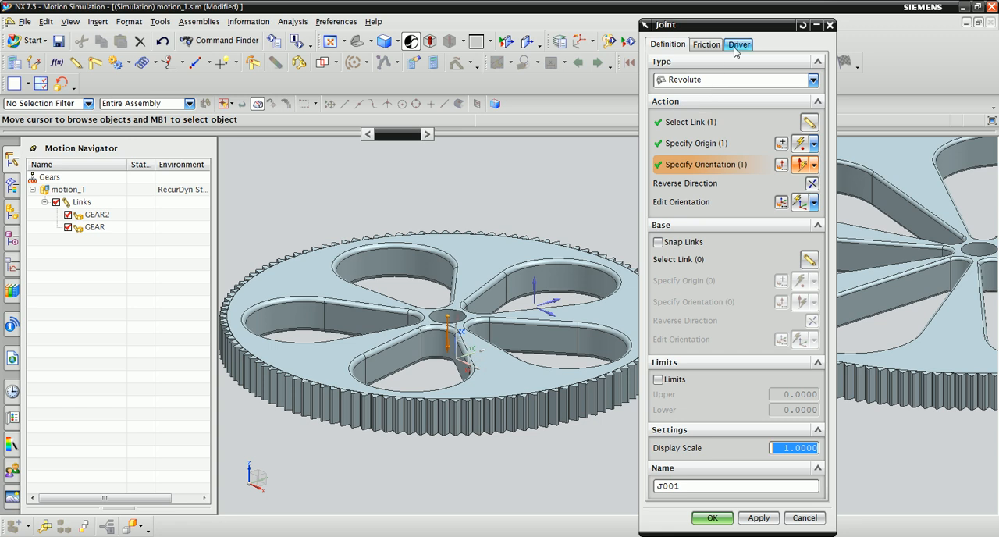
Drive the joint at constant initial velocity 50 and create J001.
click(739, 44)
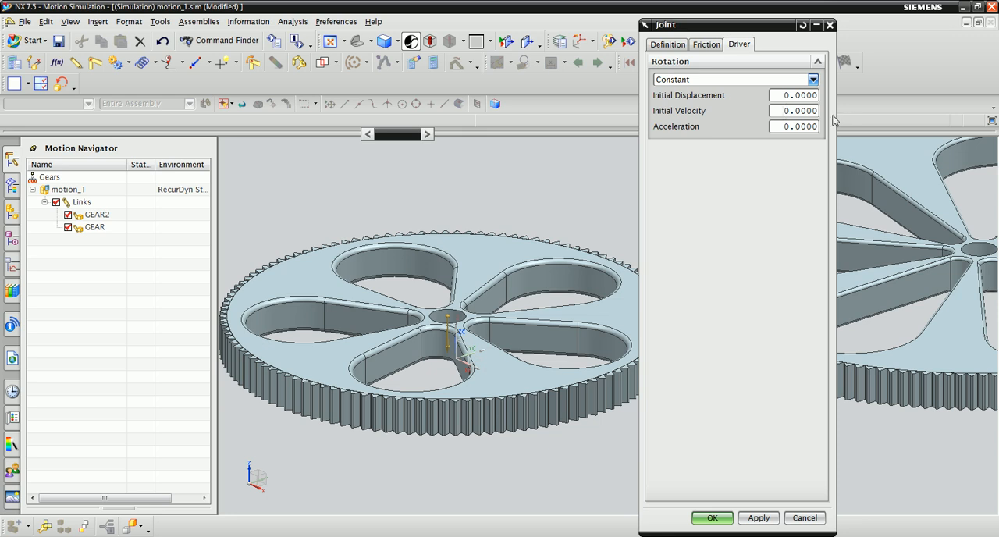
text(50.000)
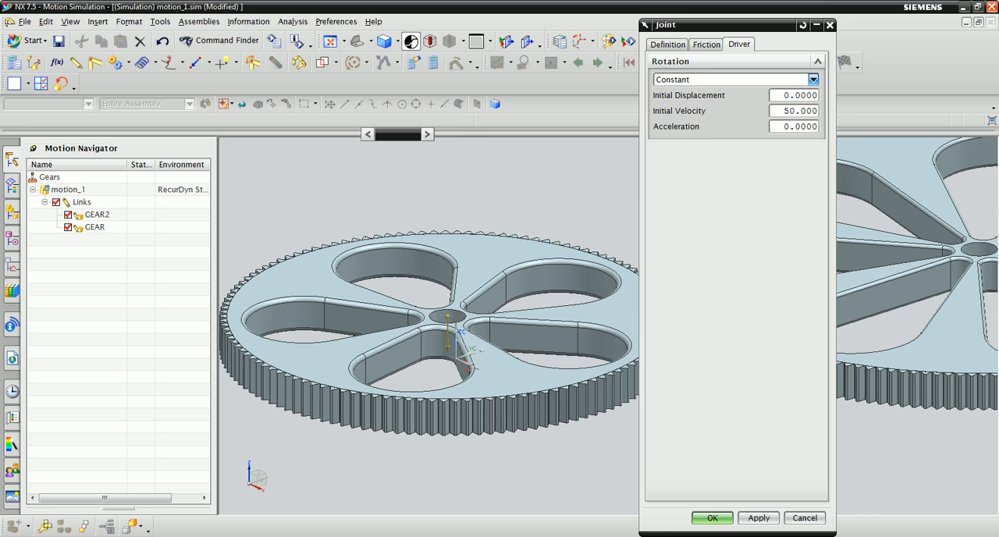
click(759, 519)
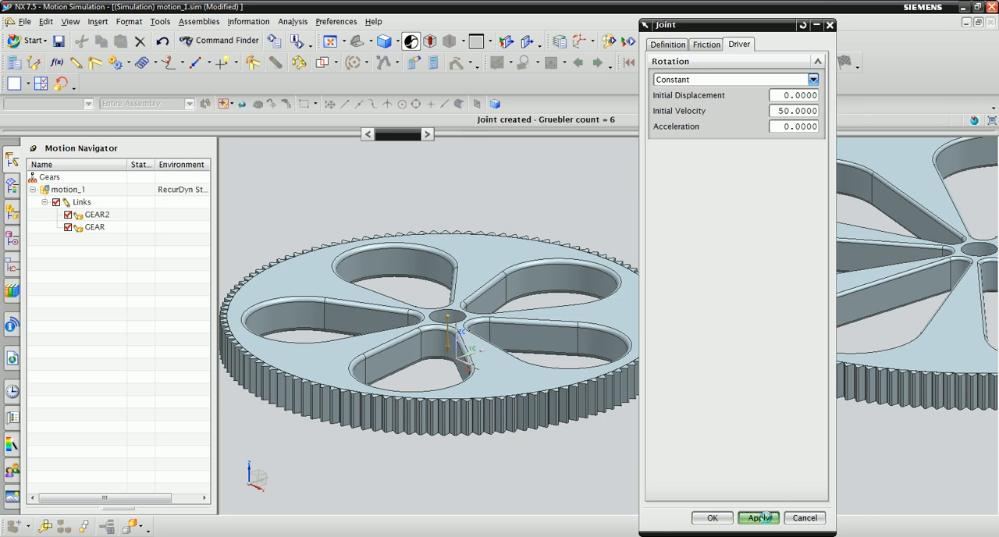
click(758, 518)
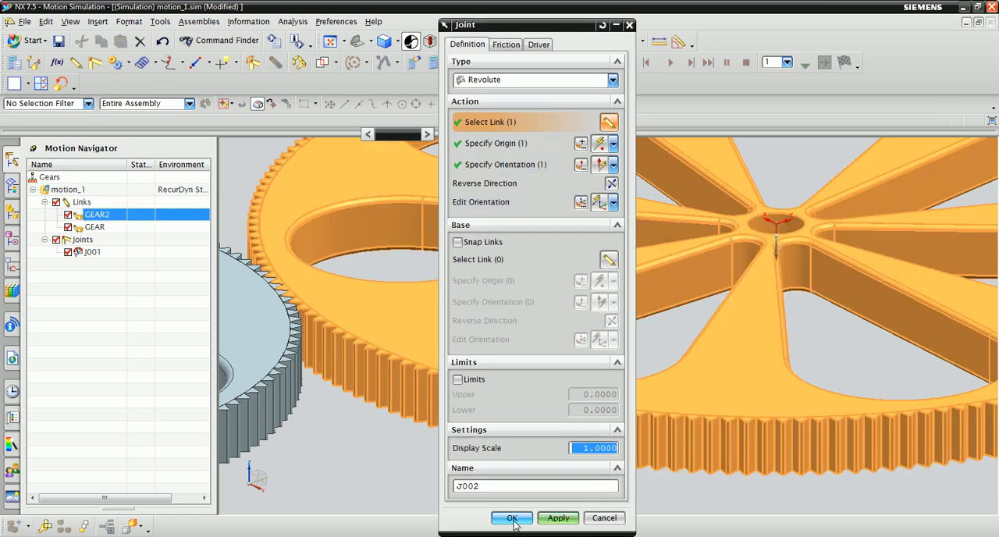
Create revolute joint J002 on GEAR2.
click(512, 518)
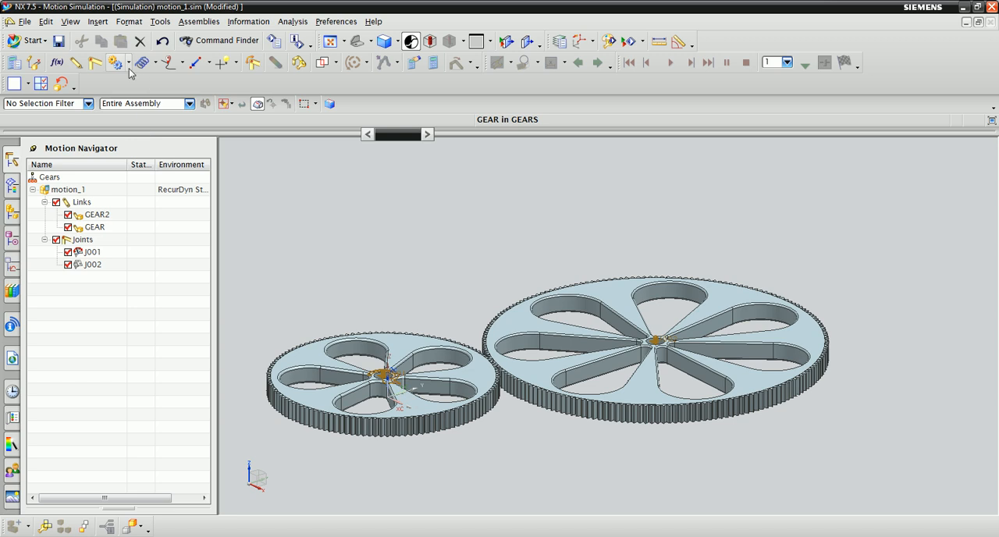
mouse_move(116, 62)
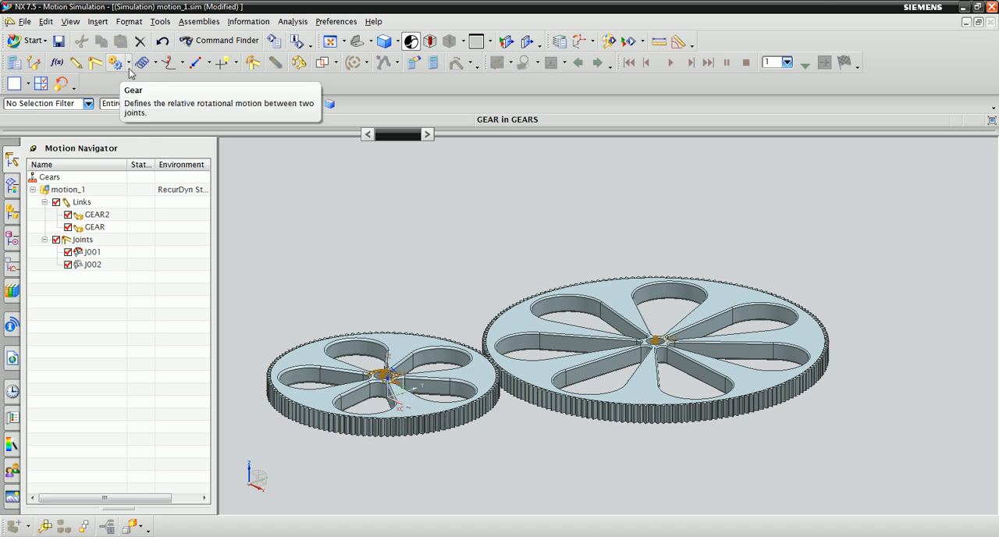
Couple J001 and J002 with a gear coupler using ratio 0.6685.
click(113, 62)
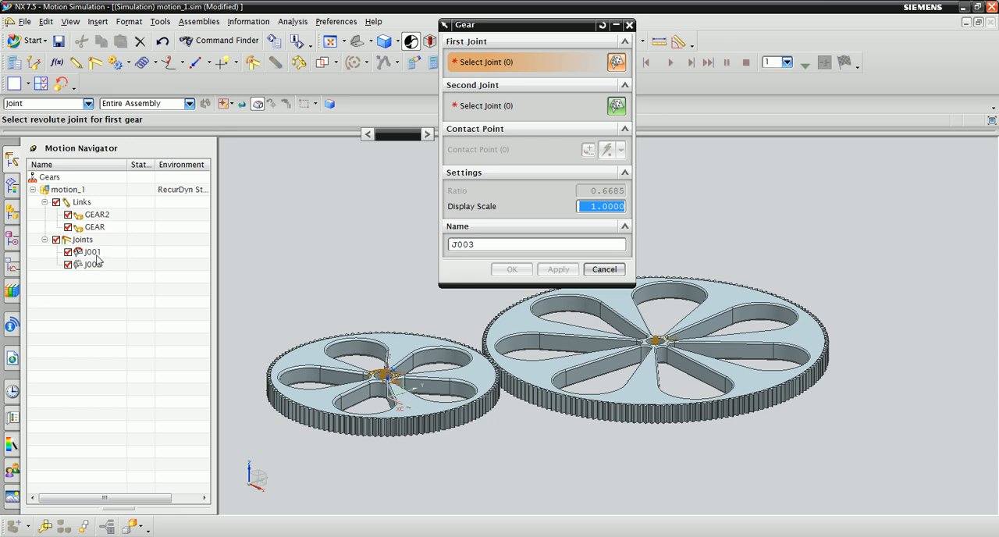
click(90, 252)
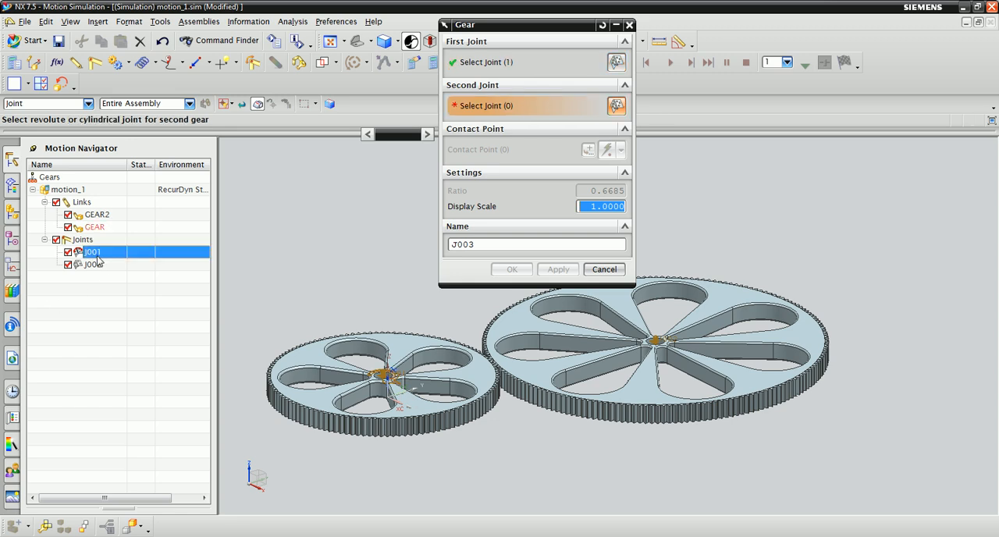
click(92, 264)
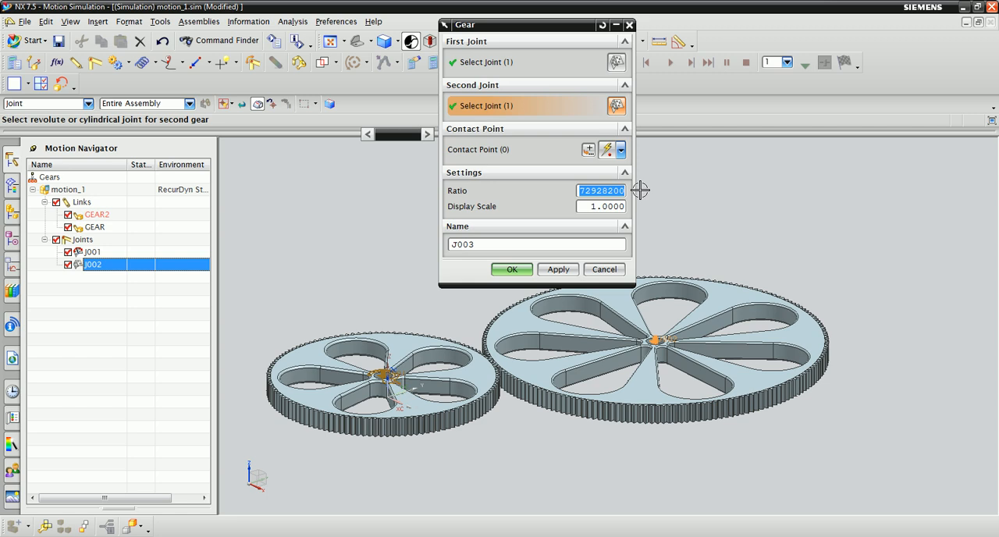
text(0.6685)
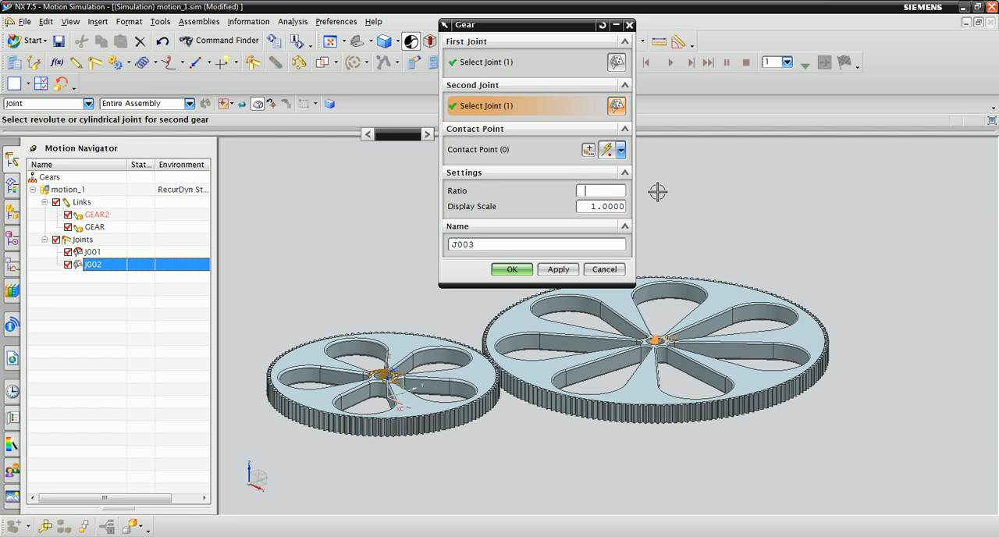
mouse_move(634, 205)
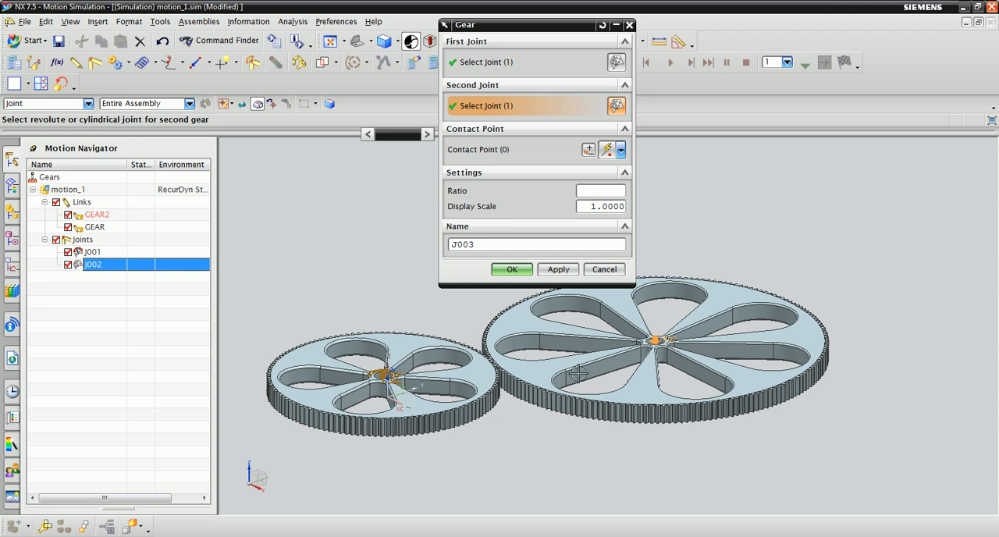
text((0.)
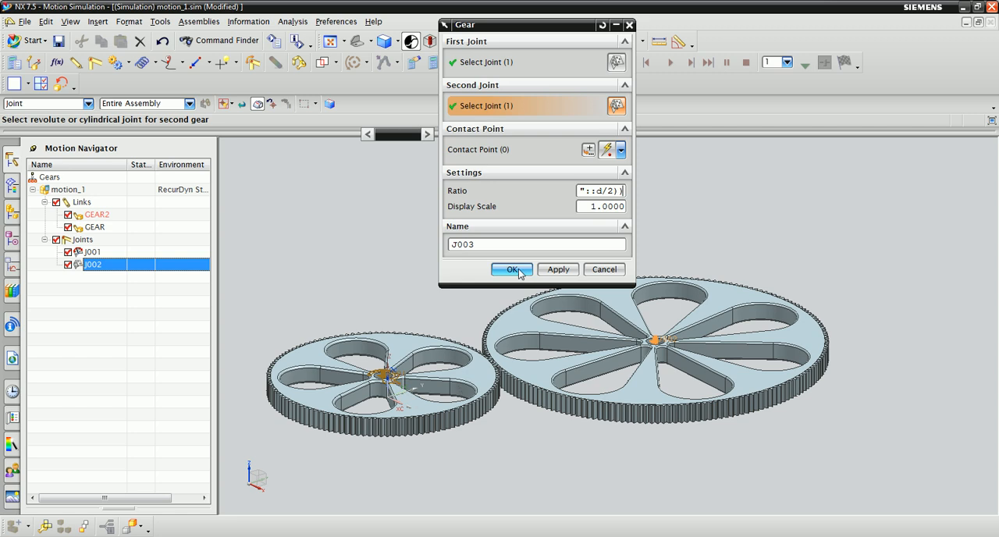
click(512, 269)
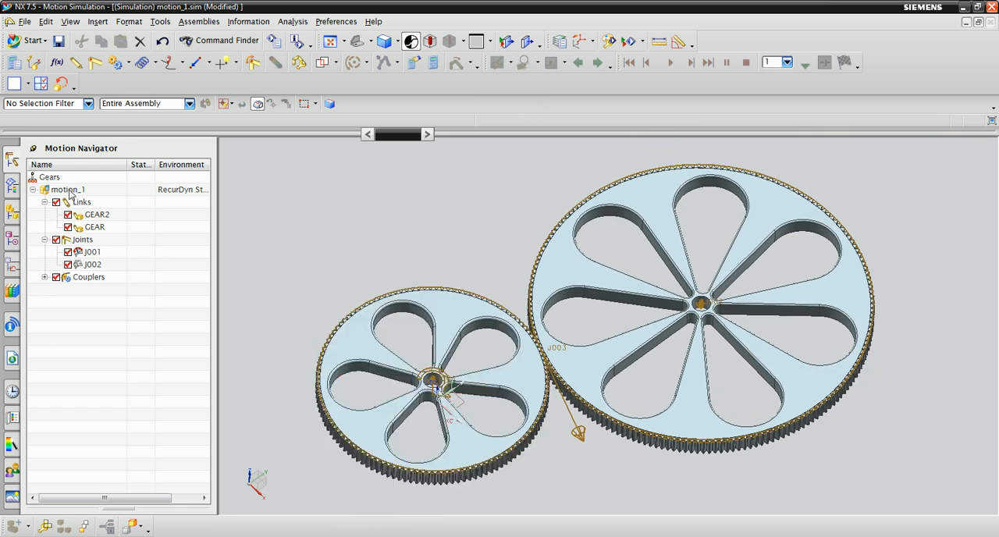
Add Solution_1 as a Normal Run of 5 seconds, 500 steps, and solve it.
right_click(66, 188)
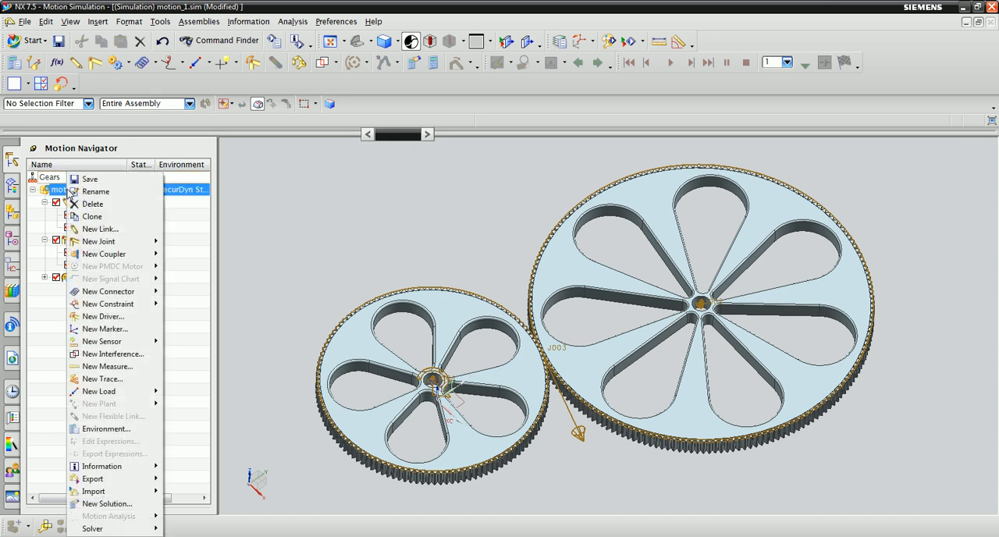
mouse_move(106, 503)
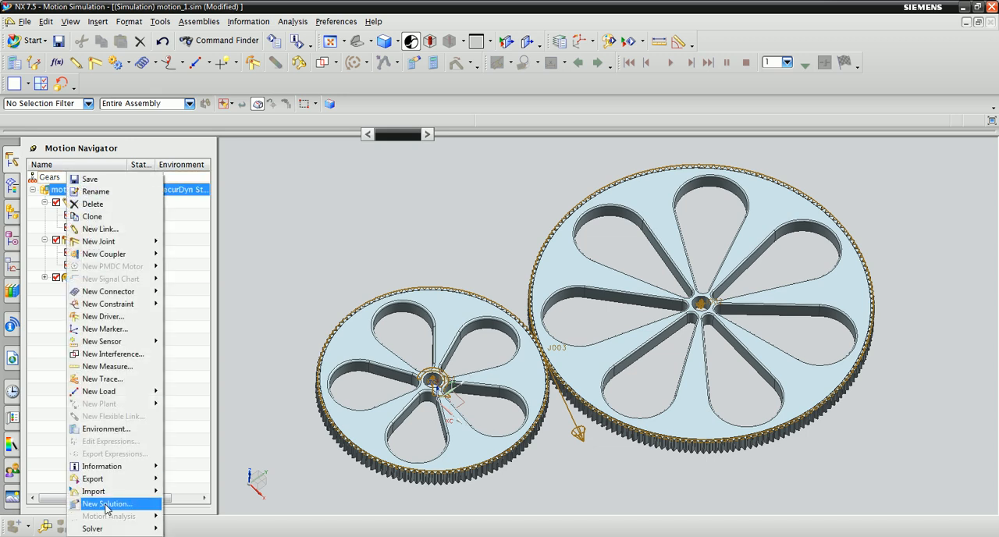
click(106, 504)
text(0)
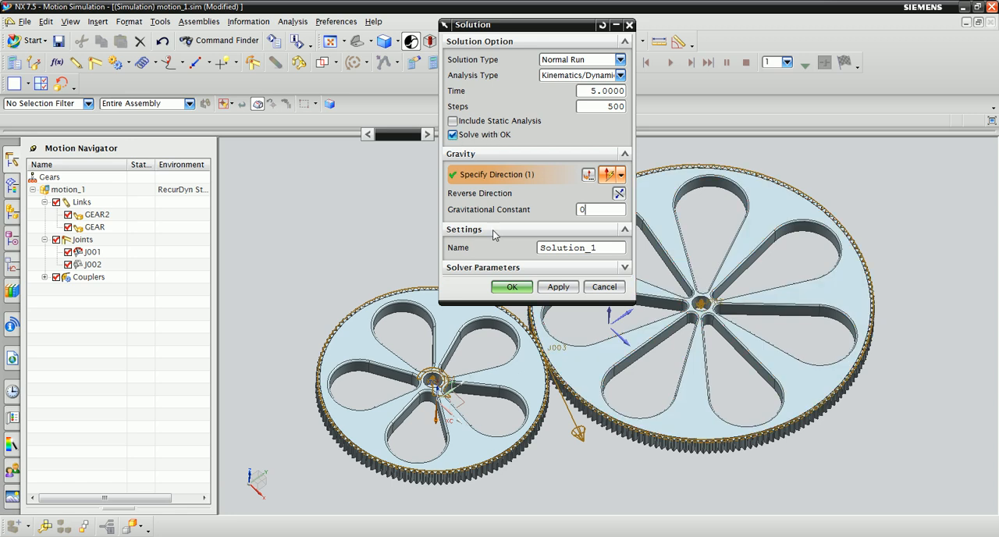
click(512, 286)
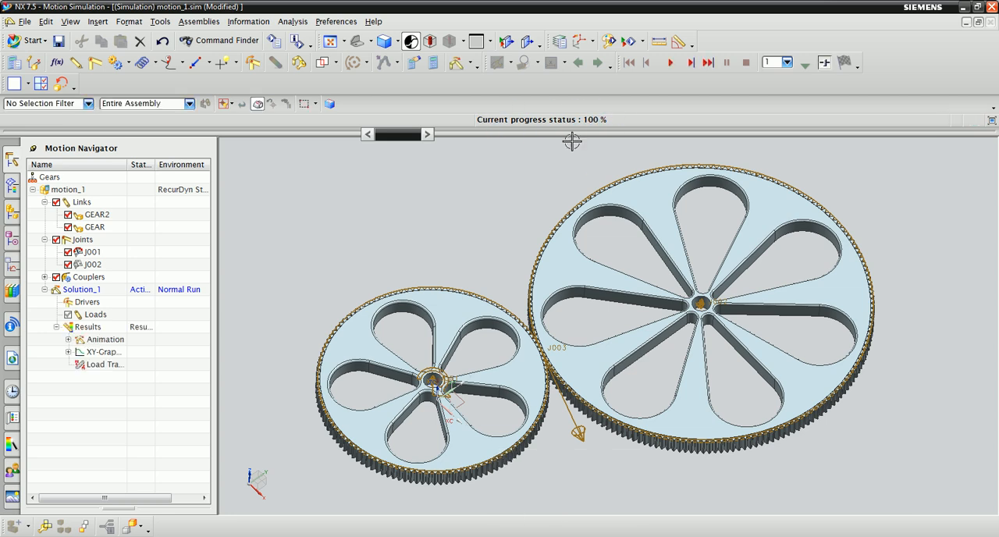
mouse_move(681, 72)
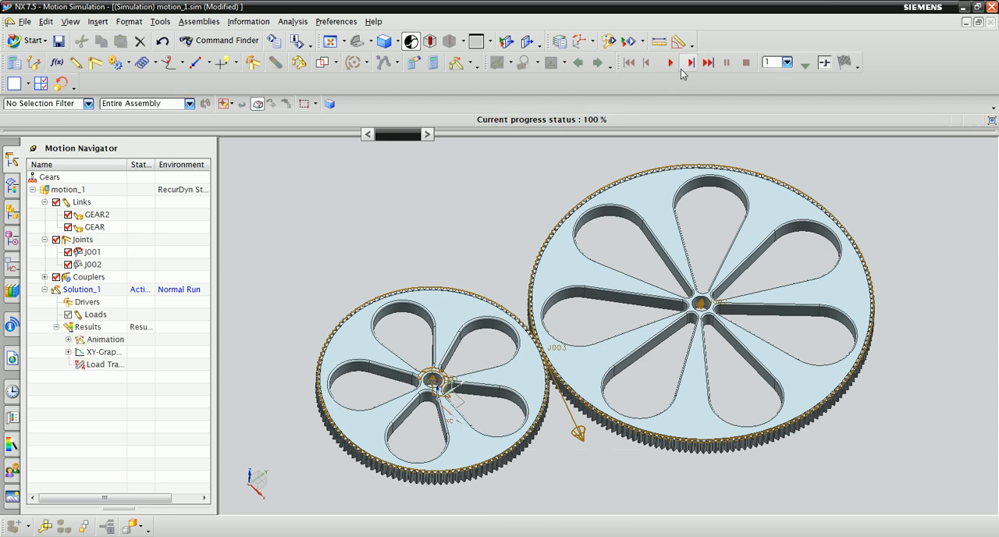